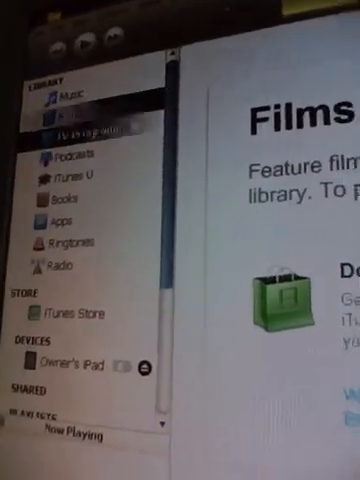
Browse the Apps library, then switch to the iTunes Store's Music front page
click(62, 156)
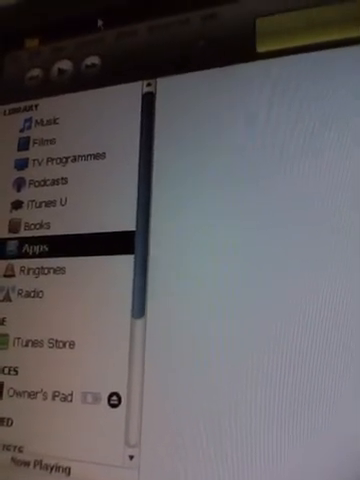
click(33, 294)
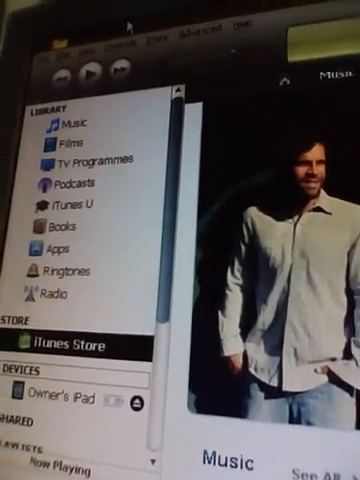
click(60, 397)
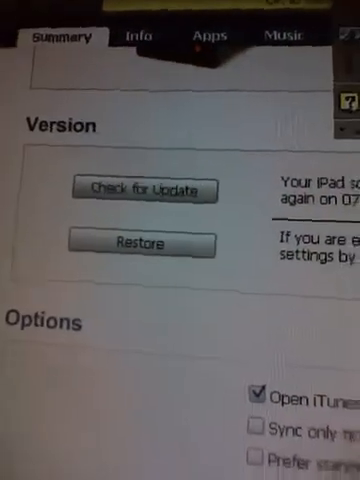
scroll(down, 3)
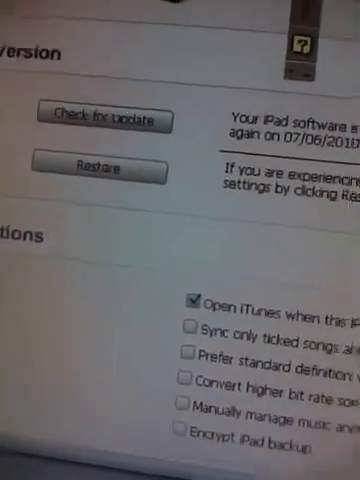